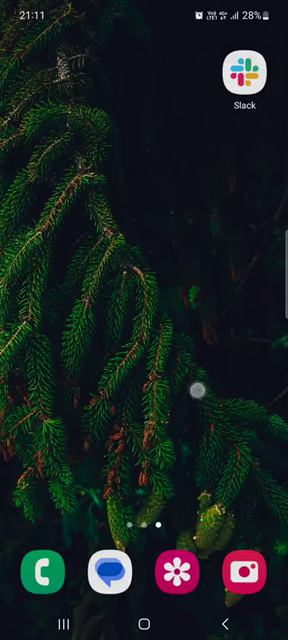
# Step: Launch Slack in the Jam workspace and switch to the empty Direct messages tab
pyautogui.click(243, 73)
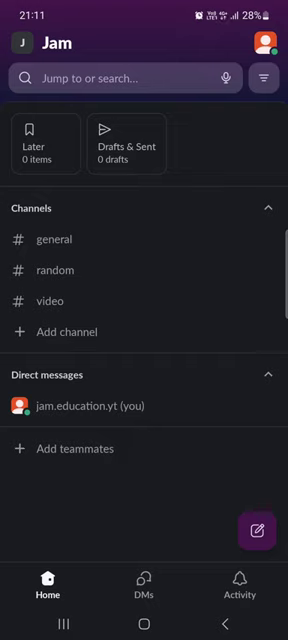
pyautogui.click(143, 596)
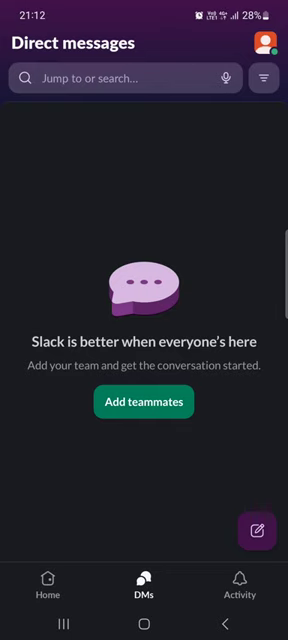
# Step: Filter direct messages to External connections, clear it, and reopen the filter options
pyautogui.click(266, 76)
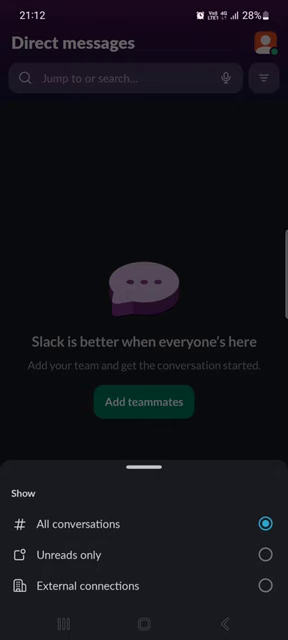
pyautogui.click(143, 554)
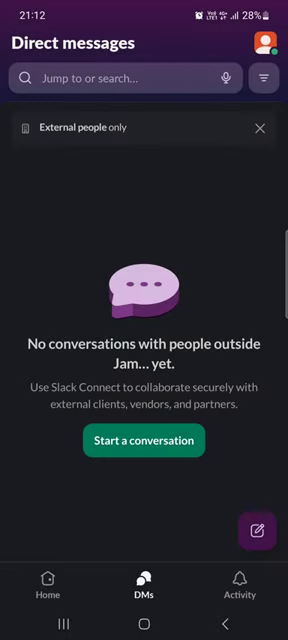
pyautogui.click(265, 77)
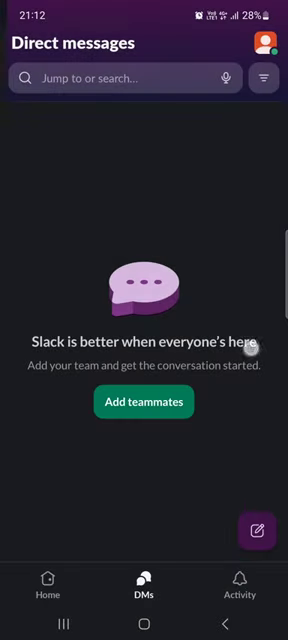
pyautogui.moveTo(252, 347)
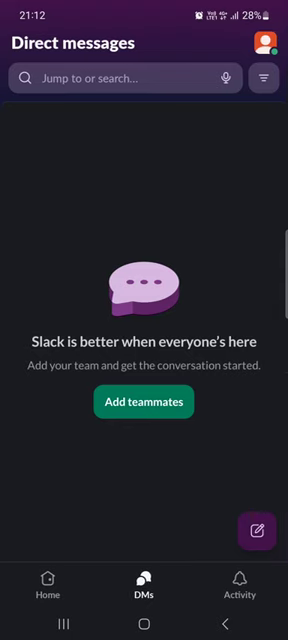
pyautogui.click(264, 76)
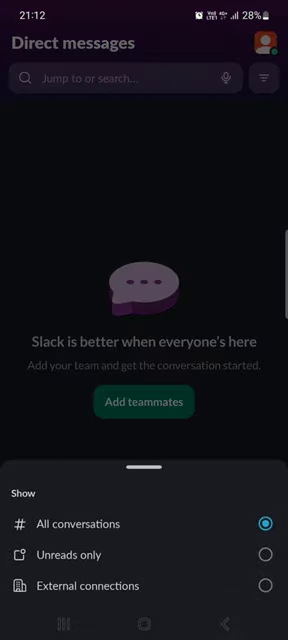